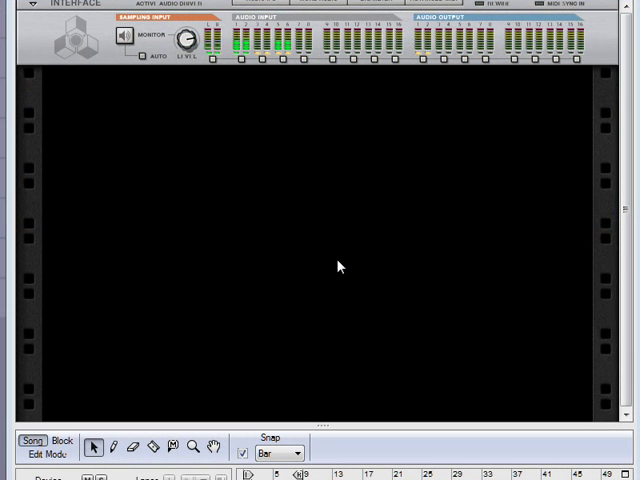
mouse_move(322, 268)
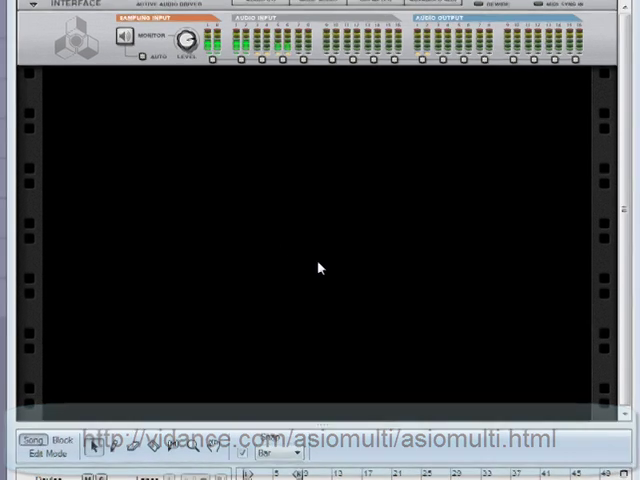
- Bring up the ASIO Multi Server window listing Reason.exe and Tracktion.exe as Started clients
left_click(72, 14)
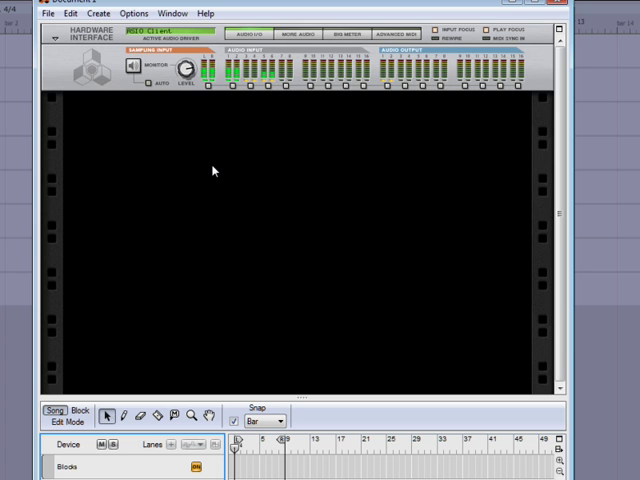
mouse_move(16, 312)
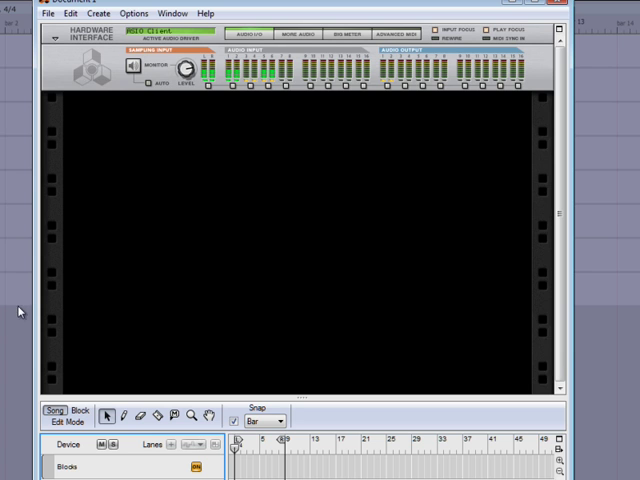
mouse_move(88, 252)
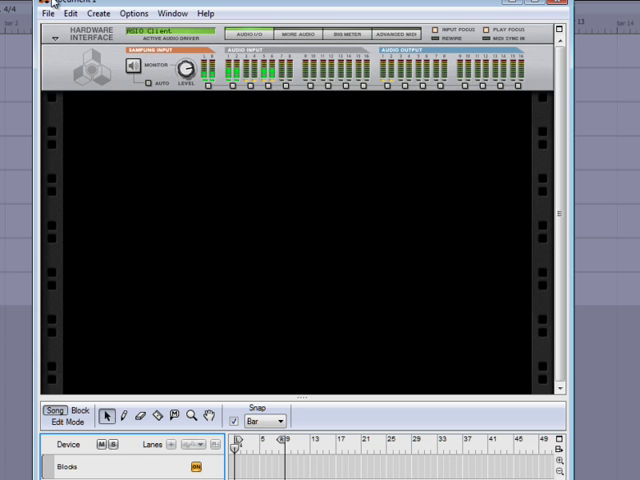
mouse_move(156, 224)
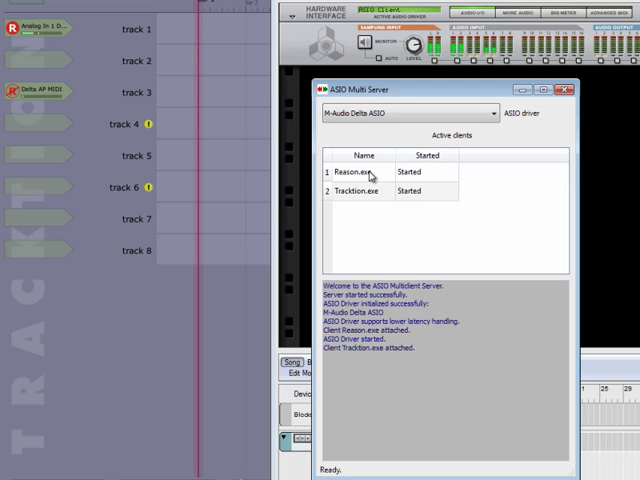
mouse_move(412, 180)
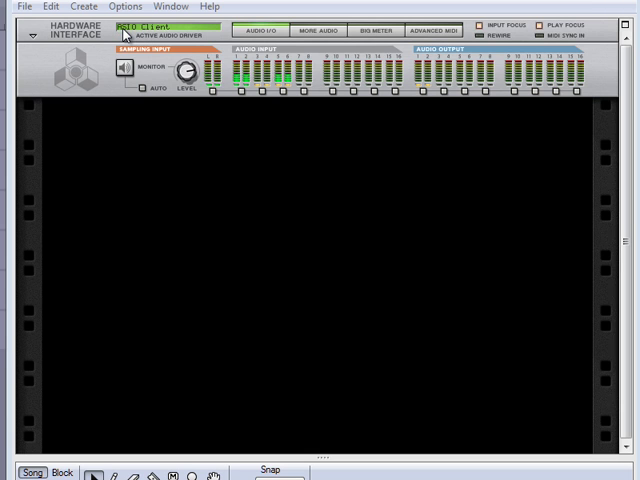
mouse_move(170, 144)
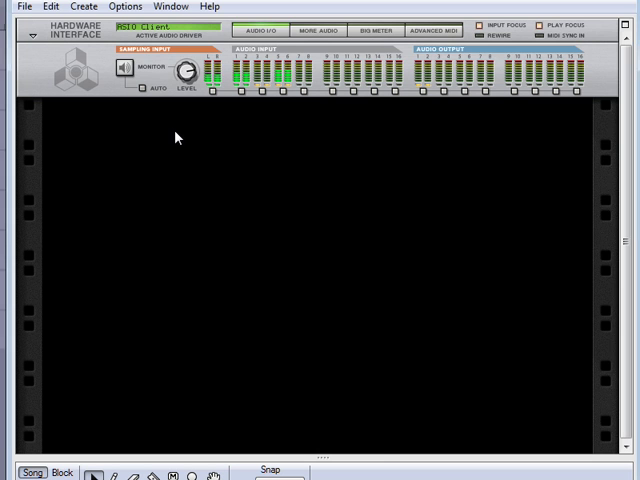
- Create a Thor Polysonic Synthesizer from the rack's context menu and select the new device
right_click(176, 138)
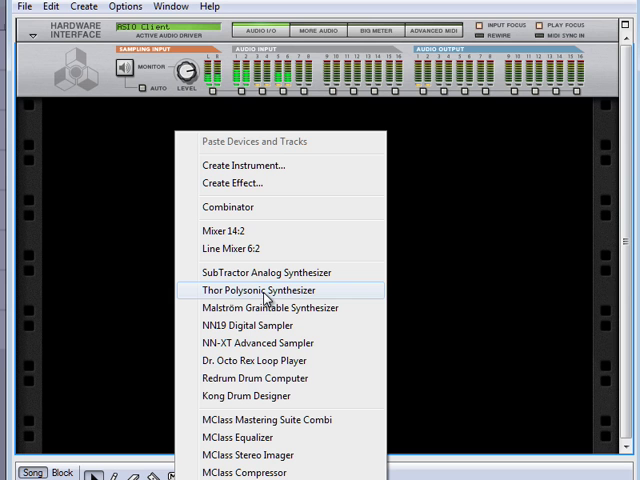
left_click(264, 290)
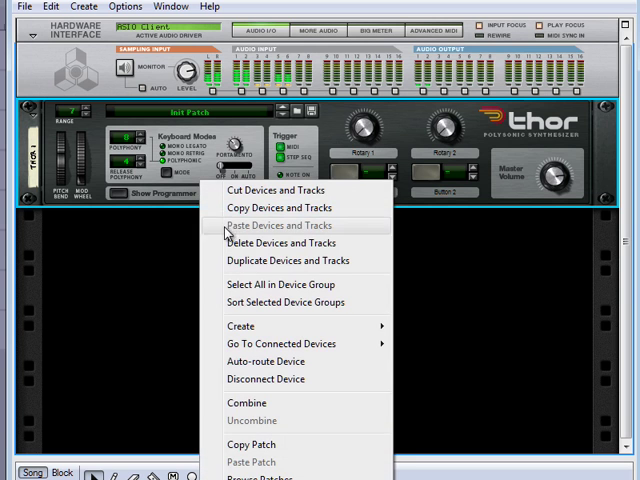
left_click(280, 244)
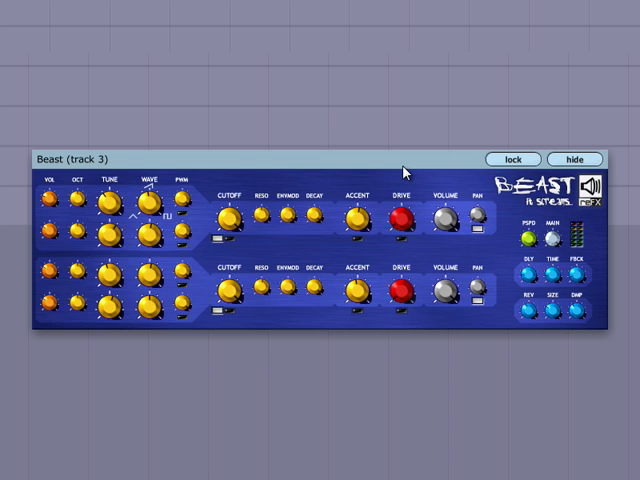
mouse_move(48, 140)
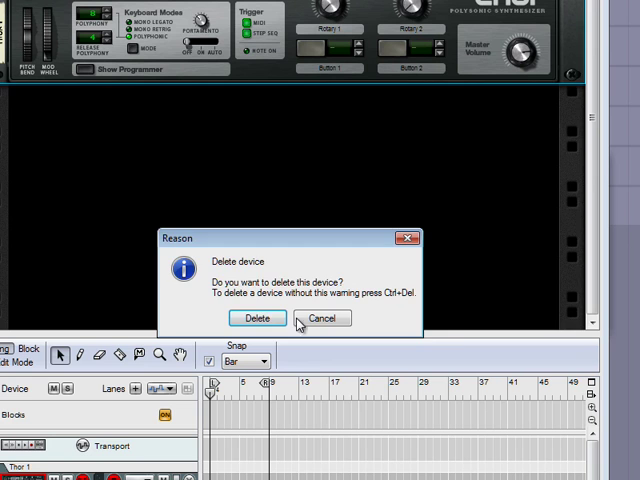
- Confirm deletion of the Thor synthesizer device from the rack
left_click(320, 318)
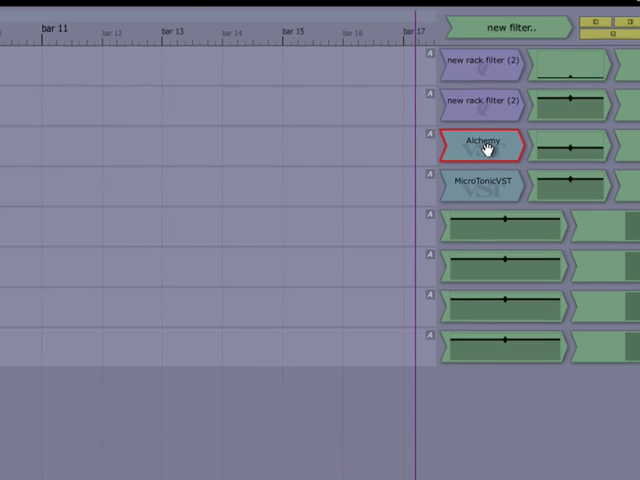
- Show the Alchemy plugin's editor window from its filter block on the track
double_click(484, 144)
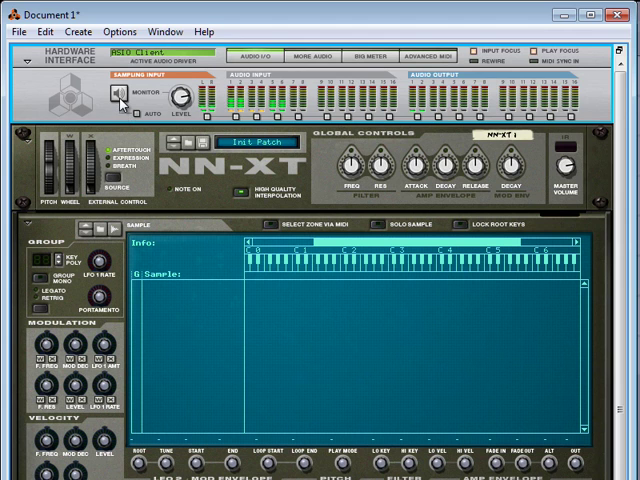
mouse_move(120, 100)
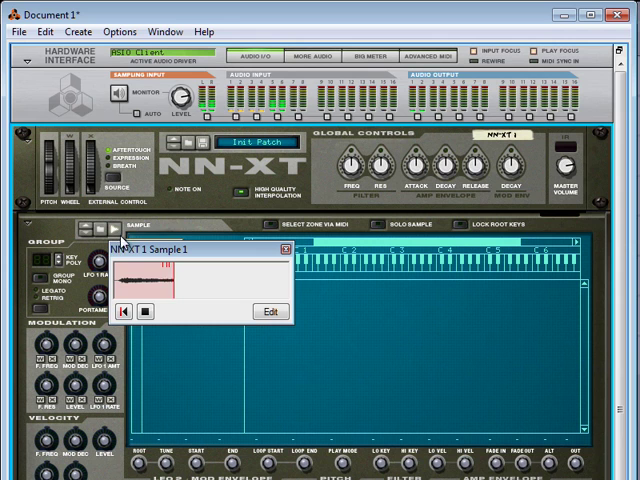
mouse_move(148, 312)
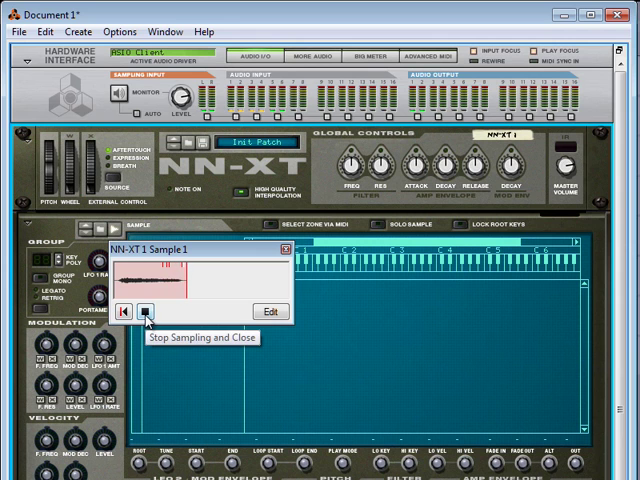
- Stop sampling and close, keeping the recorded drum hit as Sample 1 in the NN-XT
left_click(150, 312)
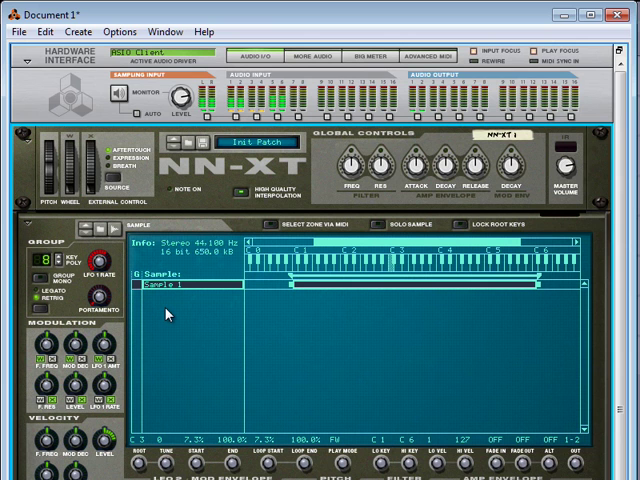
- Sample the next drum hits into the NN-XT and stop after Sample 3 is recorded
right_click(170, 312)
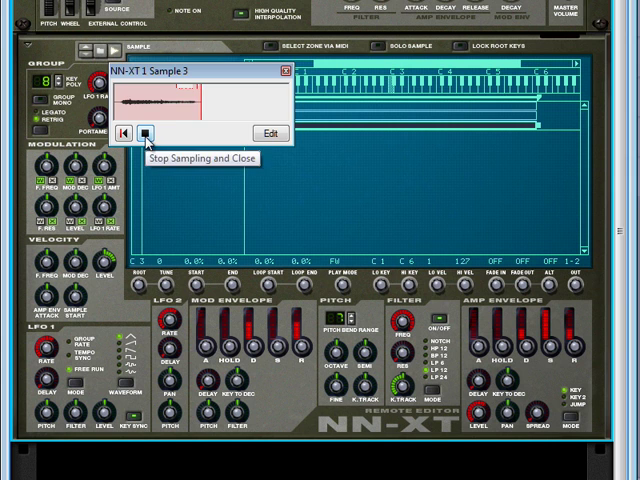
left_click(150, 132)
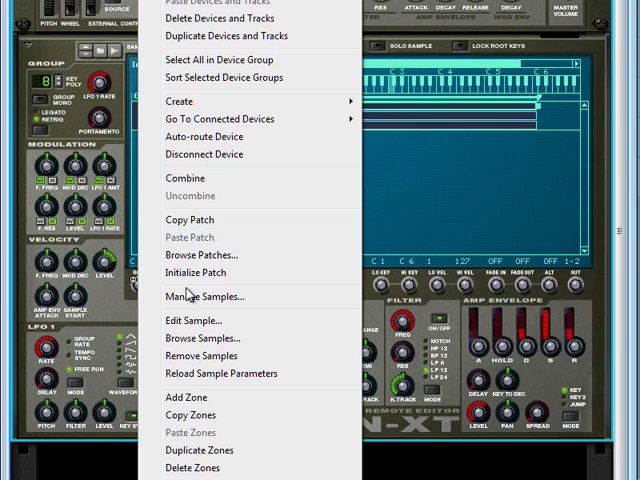
left_click(204, 296)
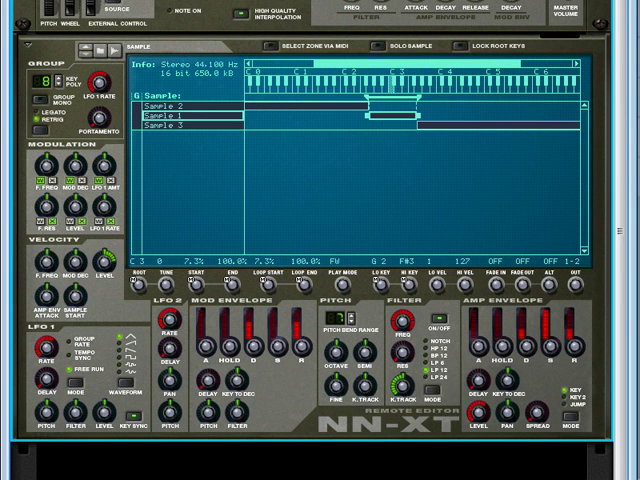
mouse_move(344, 162)
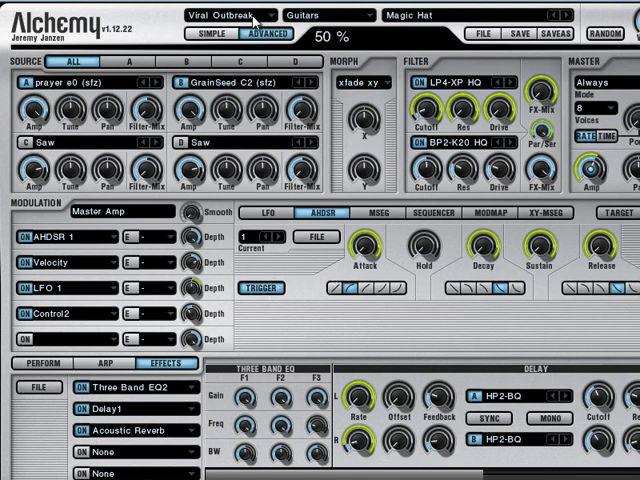
mouse_move(330, 12)
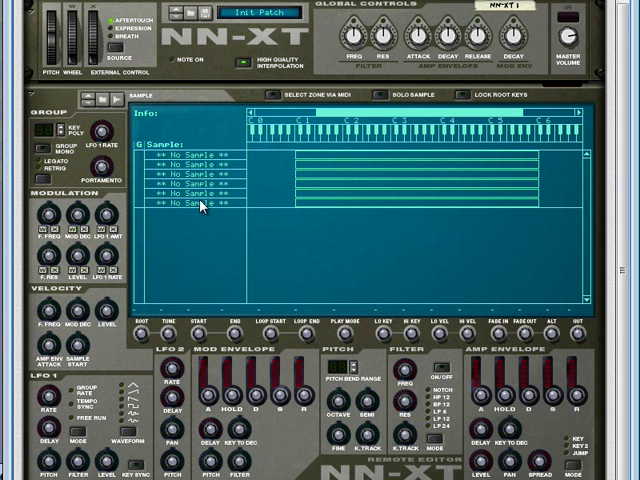
mouse_move(148, 184)
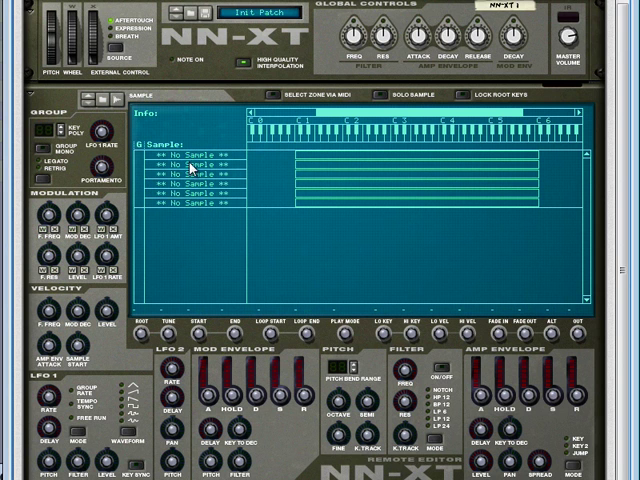
mouse_move(184, 168)
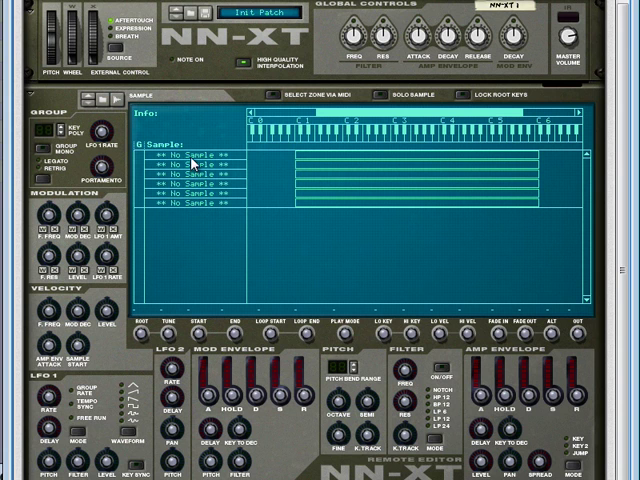
mouse_move(196, 164)
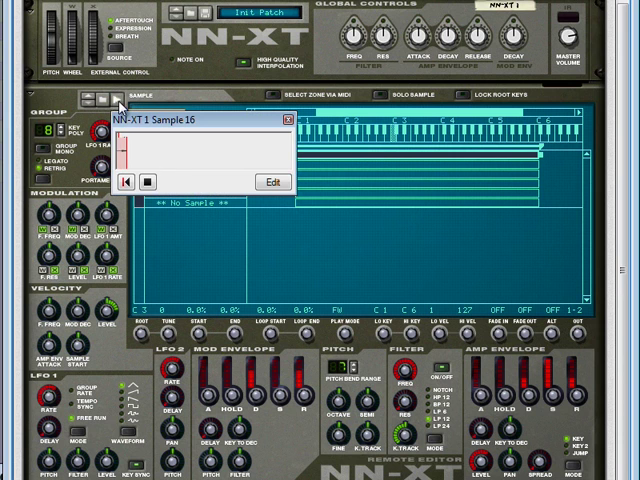
mouse_move(152, 184)
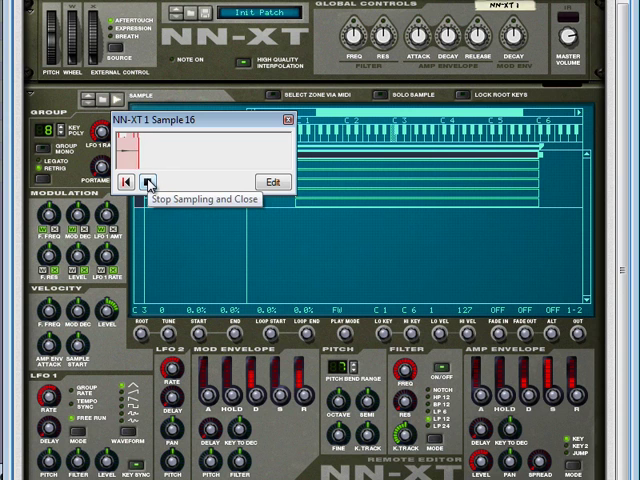
- Stop and close the NN-XT sampling window after each hit, recording through Sample 17 to Sample 20
left_click(152, 184)
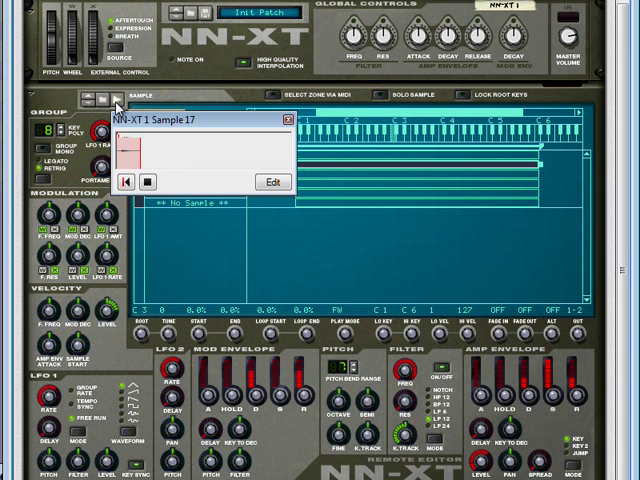
mouse_move(152, 180)
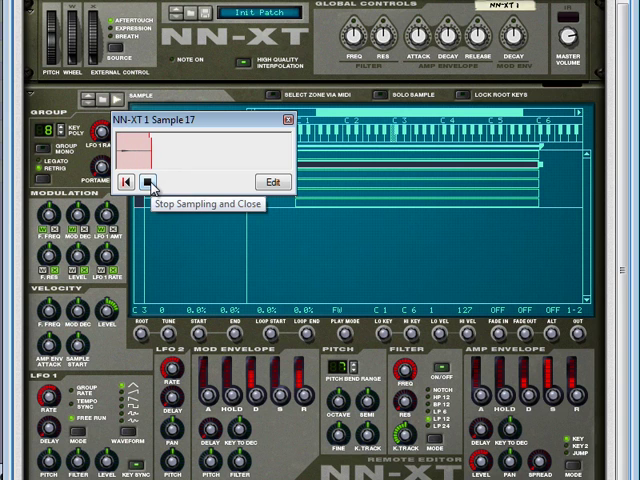
left_click(152, 182)
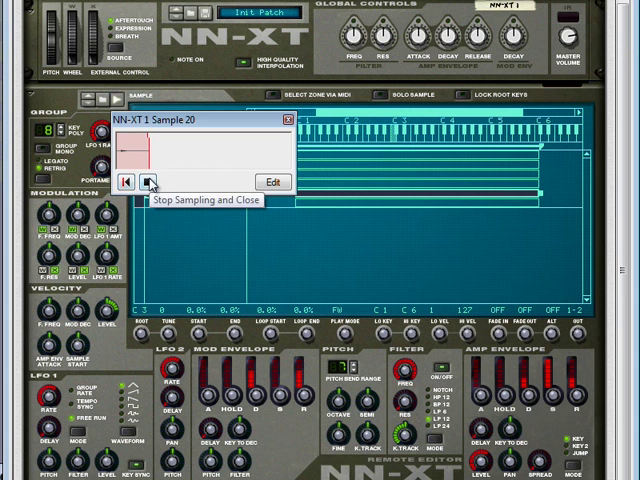
left_click(148, 184)
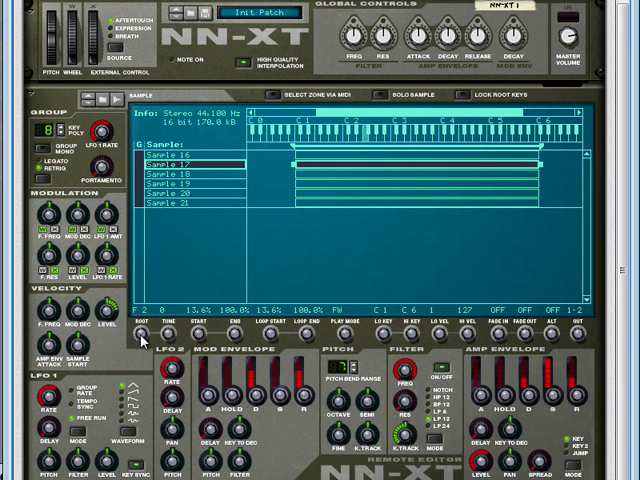
- Select one of the newly recorded stereo samples in the NN-XT sample list to inspect it
left_click(176, 184)
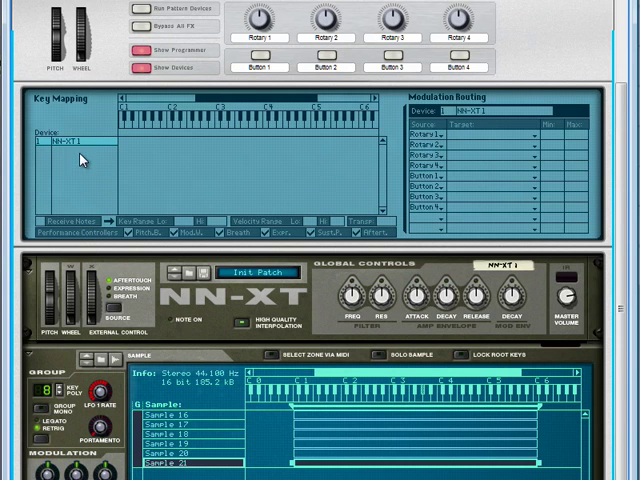
mouse_move(44, 224)
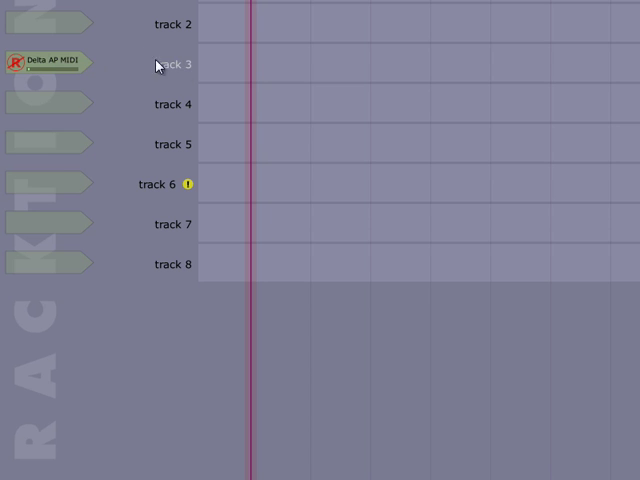
mouse_move(388, 100)
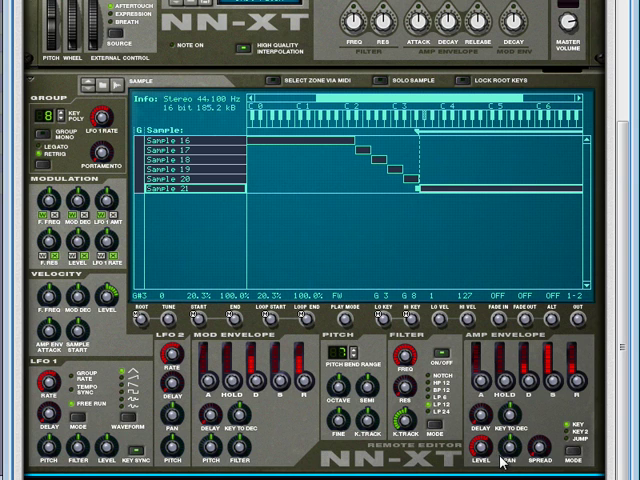
mouse_move(500, 430)
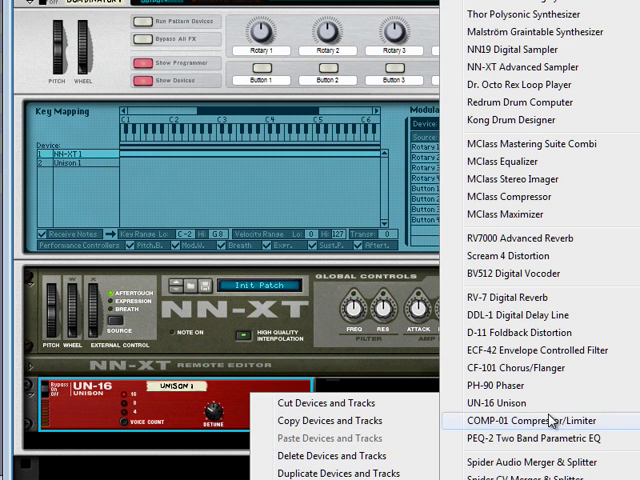
- Create an RV7000 Advanced Reverb in the rack and browse its reverb patch list
left_click(520, 238)
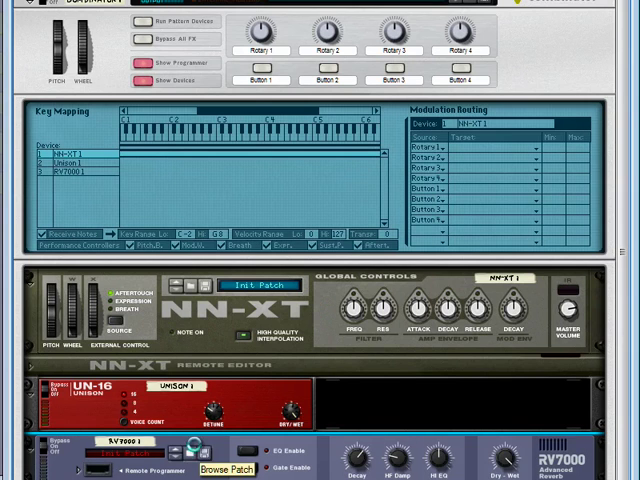
left_click(224, 462)
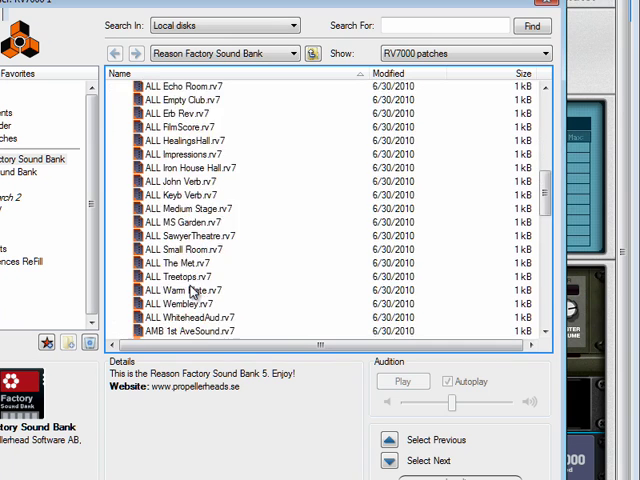
scroll("down", 3)
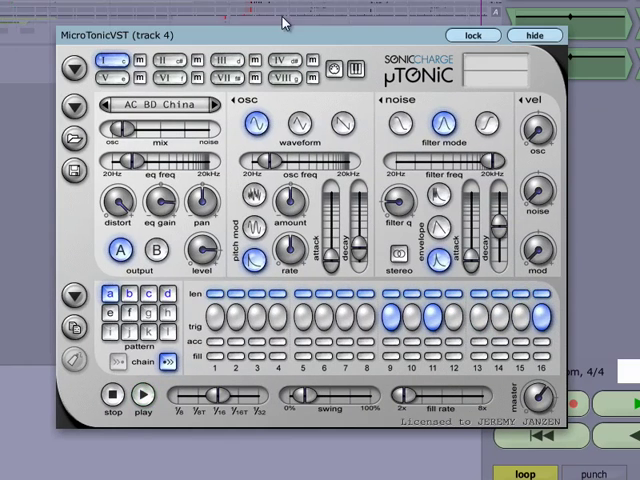
- Audition four AC 80 China drum channels one by one, then start the Microtonic pattern playing
left_click(144, 398)
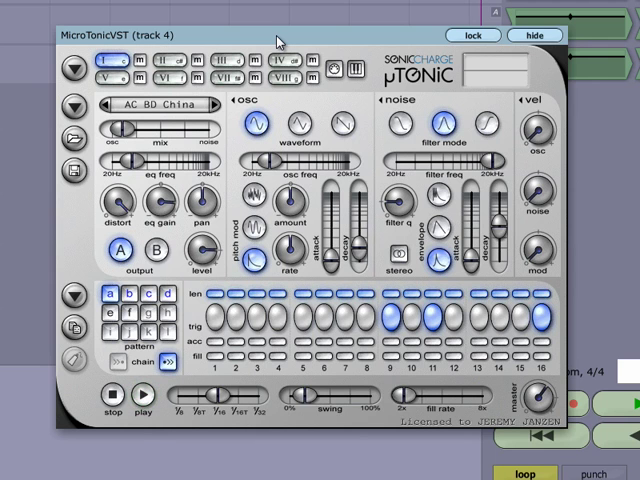
left_click(144, 404)
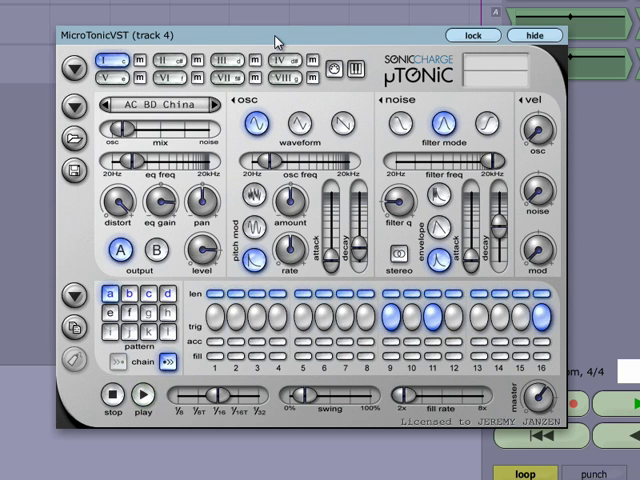
left_click(144, 400)
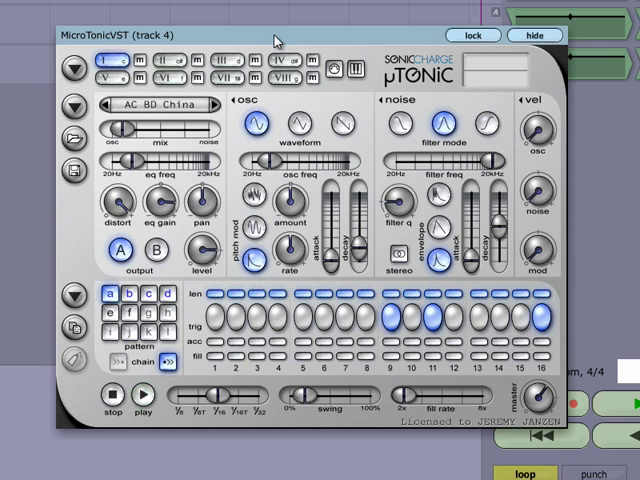
left_click(142, 400)
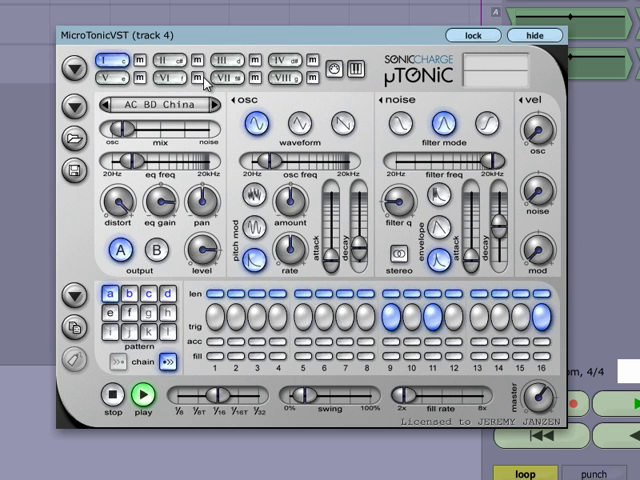
left_click(156, 104)
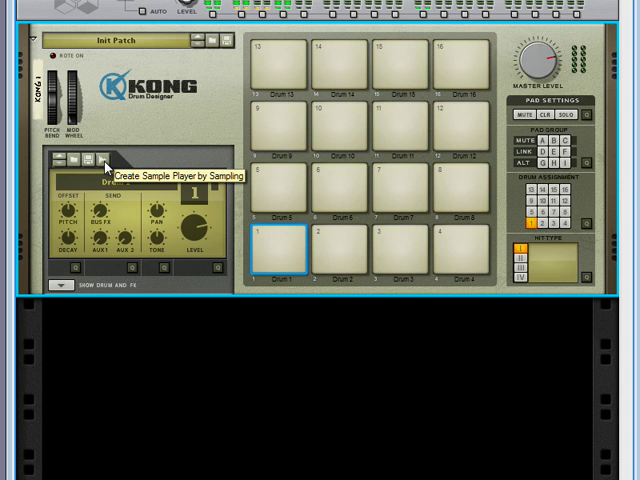
- Sample a drum hit onto a bottom-row Kong pad, stopping and keeping the recording
left_click(104, 160)
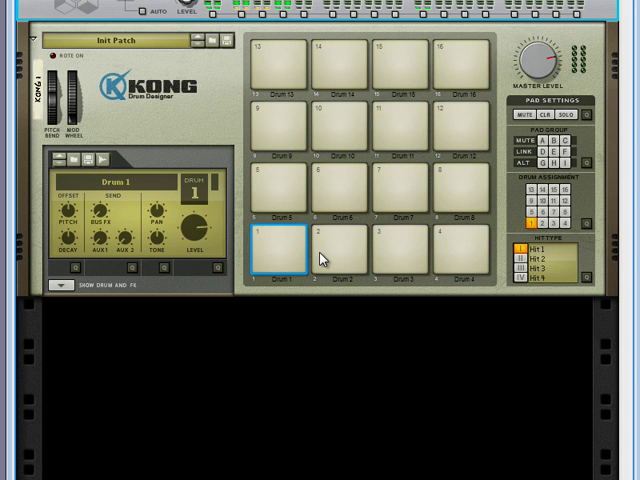
left_click(276, 258)
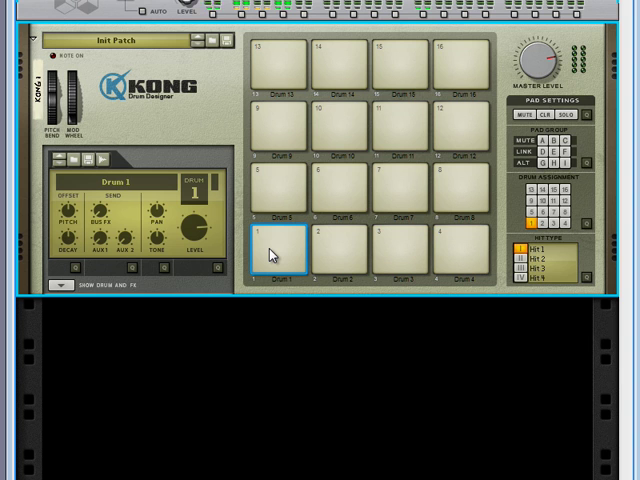
mouse_move(328, 262)
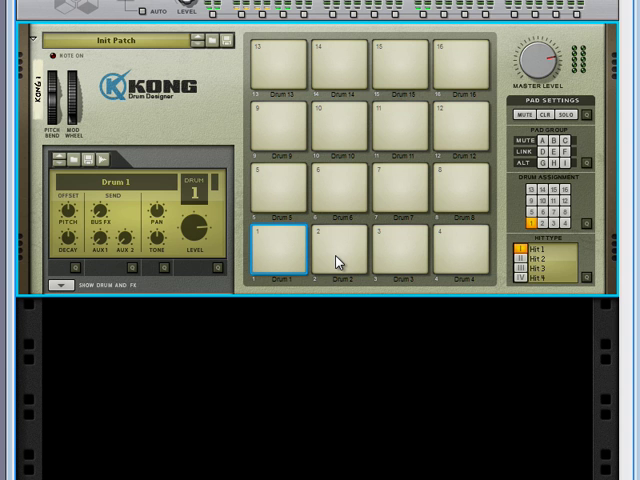
left_click(348, 256)
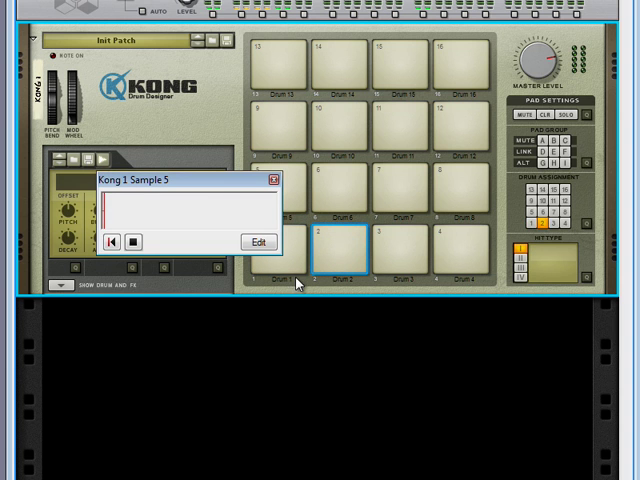
left_click(136, 242)
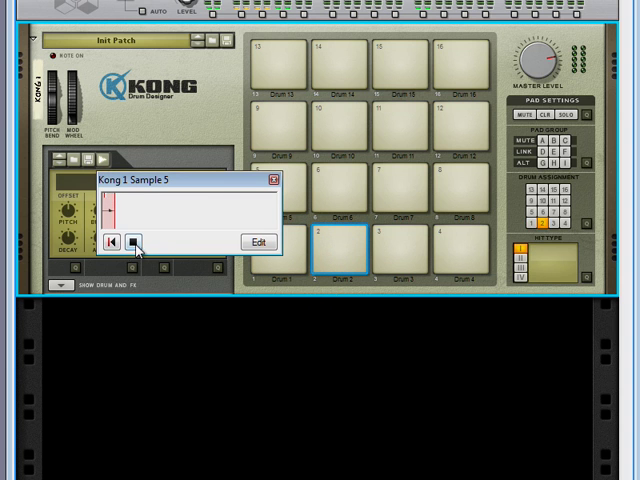
left_click(400, 258)
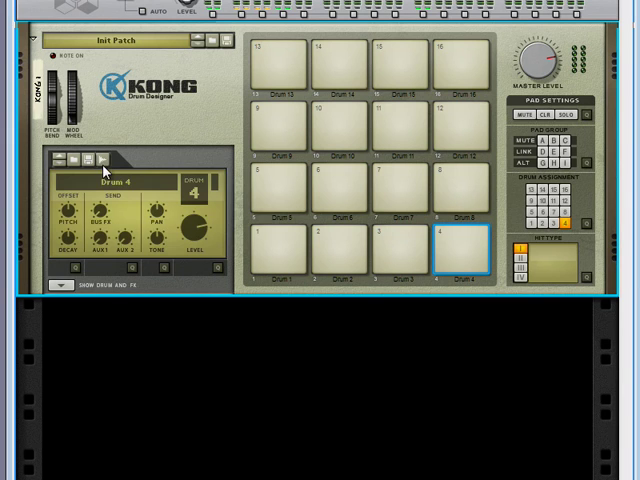
- Sample a hit into the bottom-right pad and cancel the Save Kong Drum Patch prompt
left_click(104, 160)
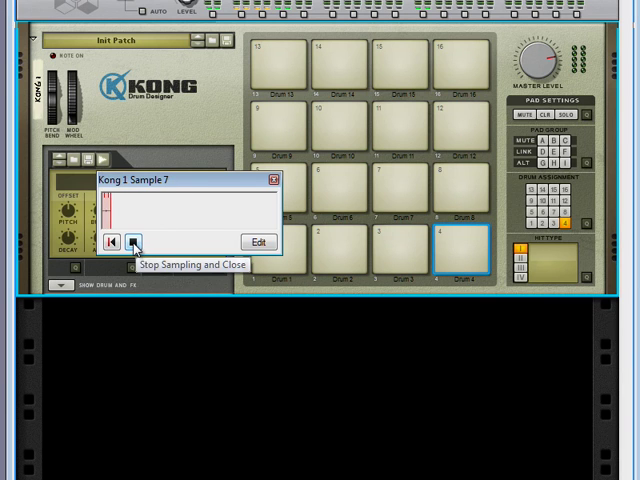
left_click(136, 240)
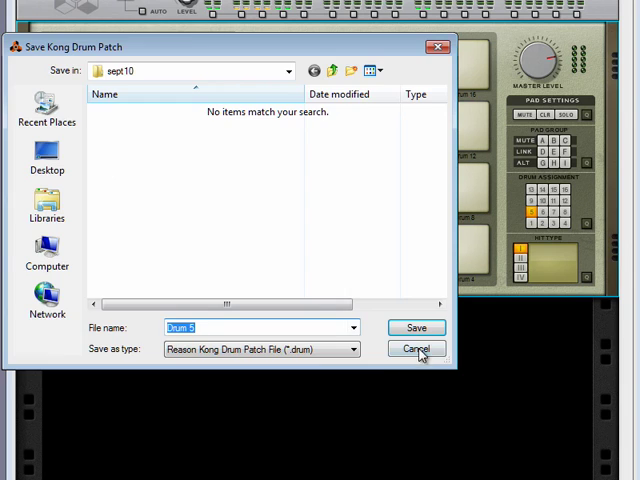
left_click(416, 348)
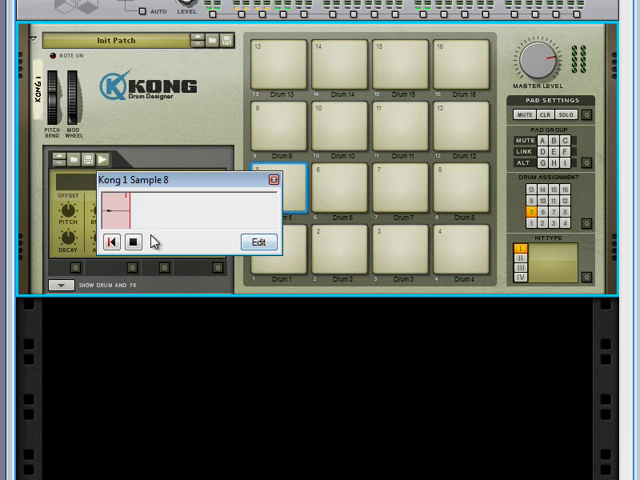
mouse_move(132, 242)
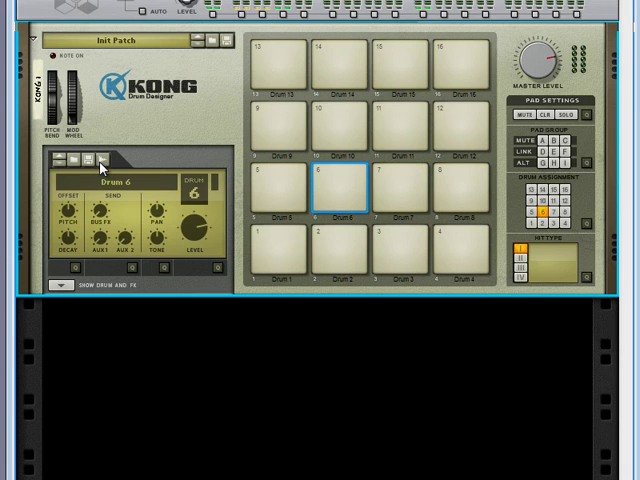
- Sample a ninth hit into a third-row pad, then step through the row up to Drum 8
left_click(100, 164)
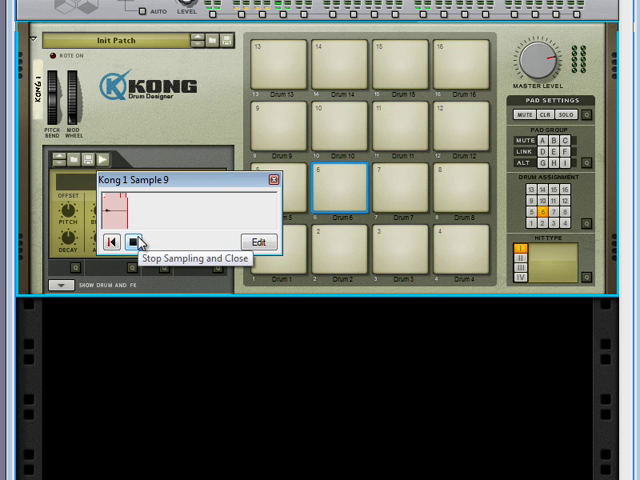
left_click(136, 242)
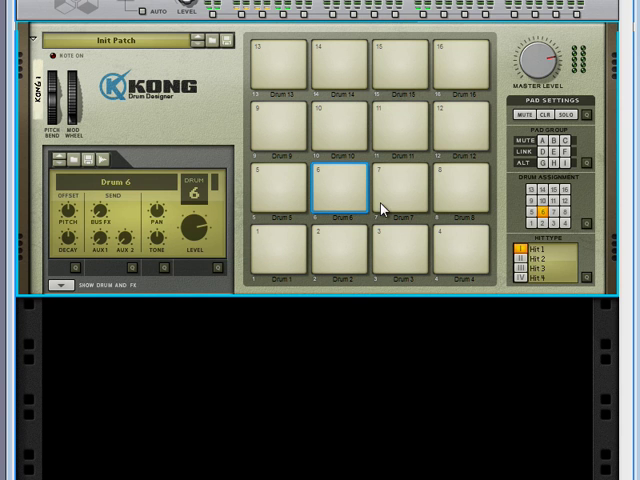
left_click(400, 188)
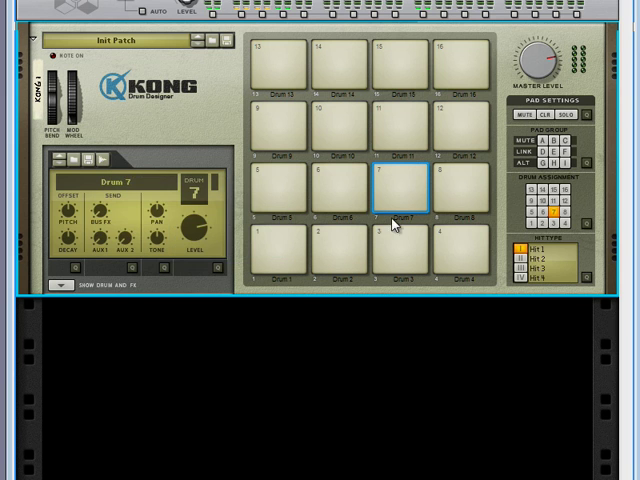
left_click(460, 190)
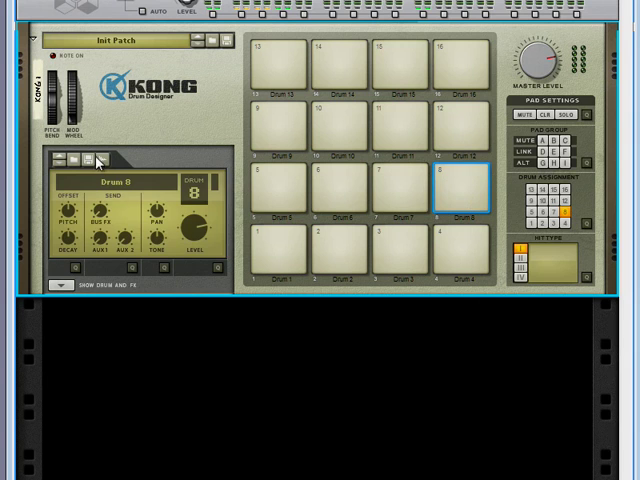
left_click(100, 160)
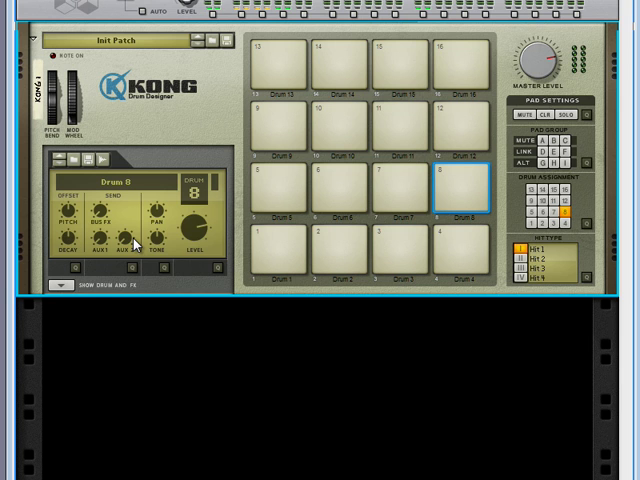
mouse_move(116, 220)
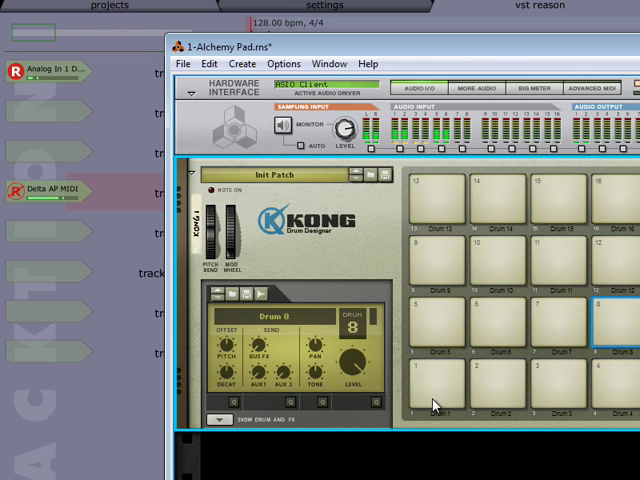
mouse_move(596, 408)
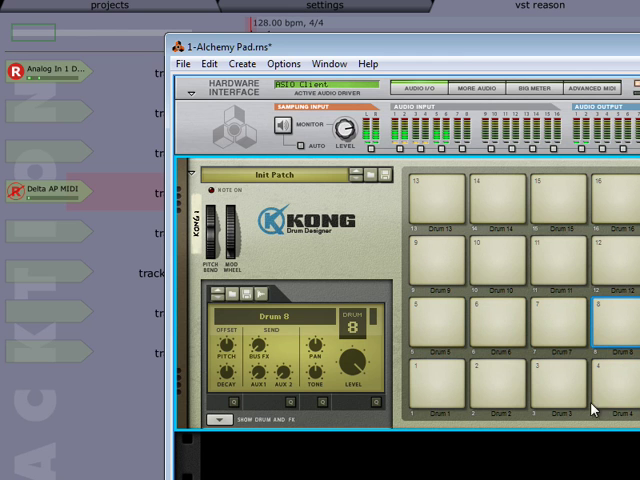
- Trigger the bottom-right pad and another pad to hear their sampled hits
left_click(618, 382)
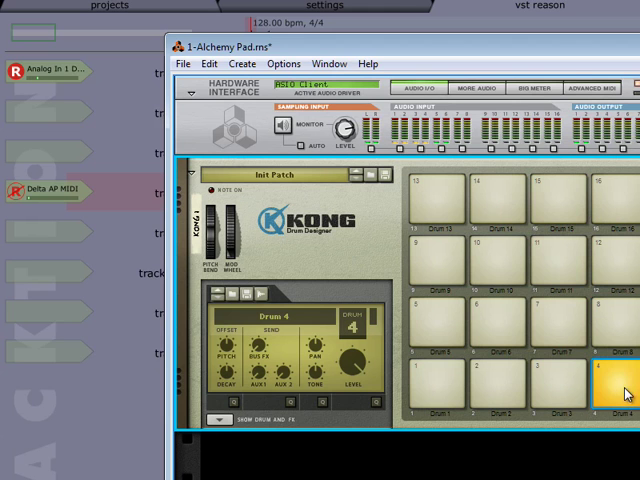
left_click(436, 330)
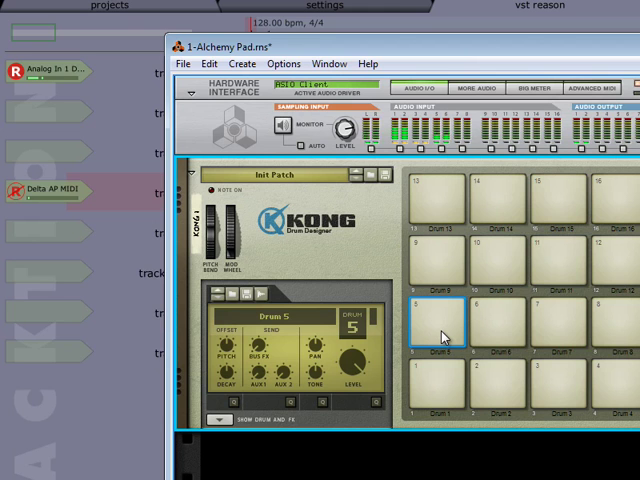
mouse_move(342, 64)
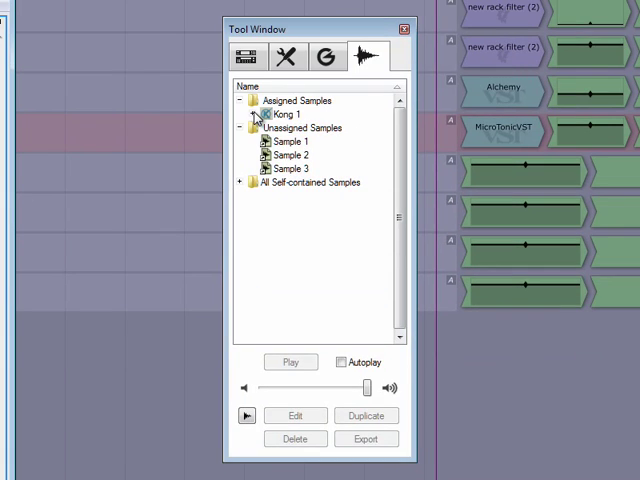
- Expand Kong 1's samples in the Tool Window and choose Sample 7 for editing
left_click(248, 120)
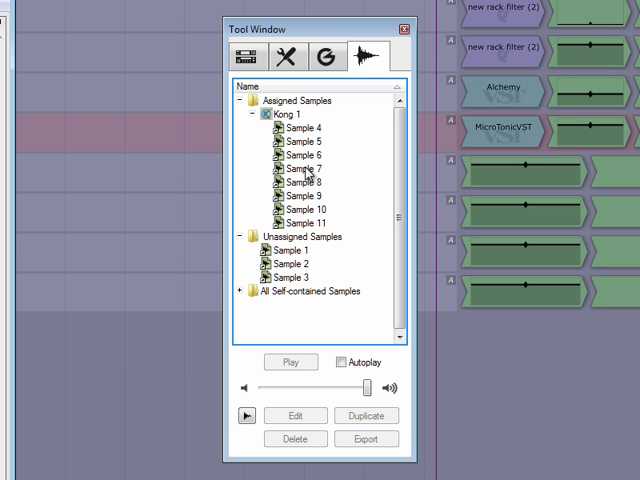
left_click(302, 168)
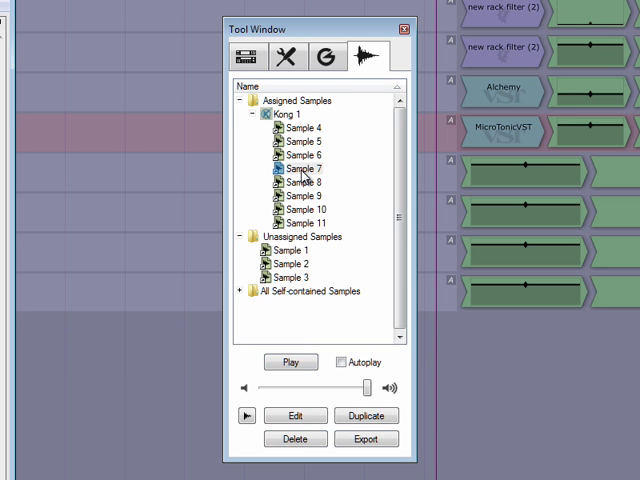
left_click(296, 416)
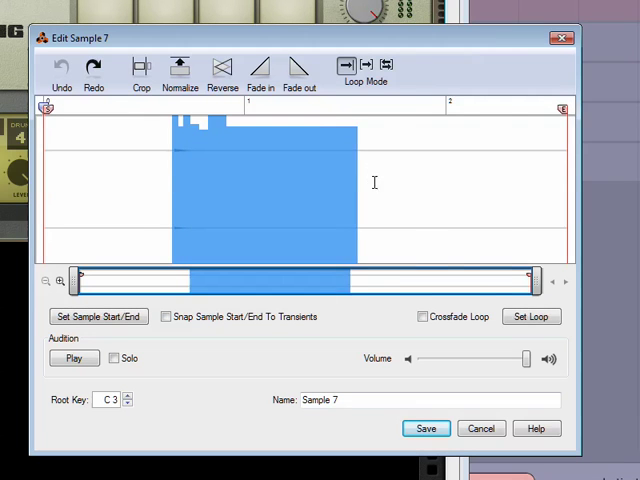
- Leave Sample 7, then select a region across the near-silent Sample 8 waveform
left_click(138, 68)
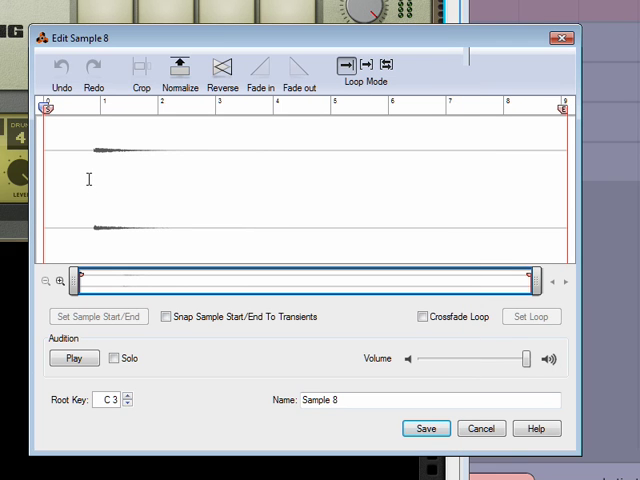
left_click_drag(96, 180, 404, 180)
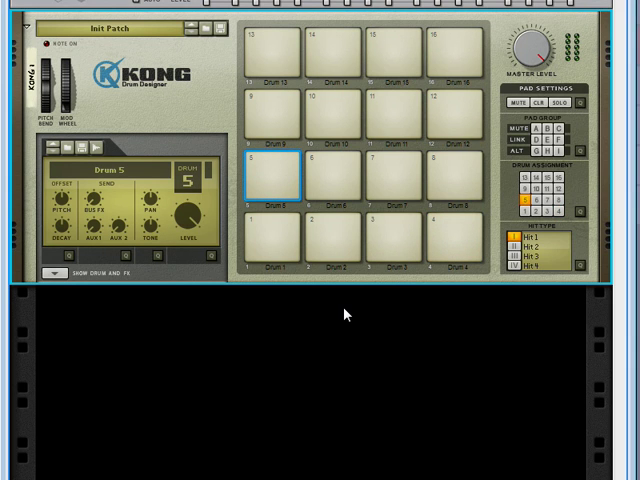
mouse_move(304, 292)
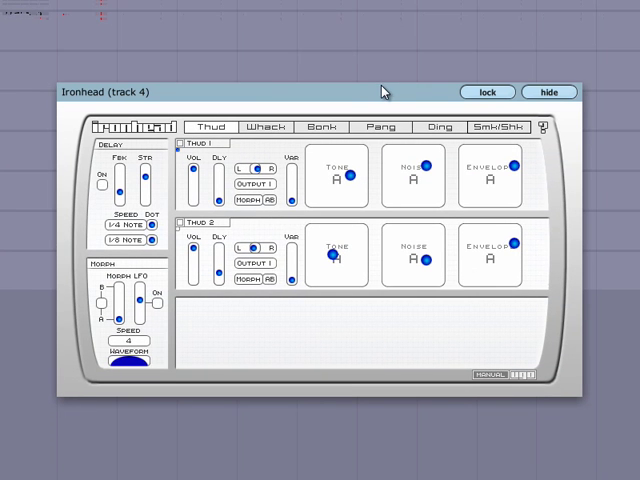
mouse_move(236, 132)
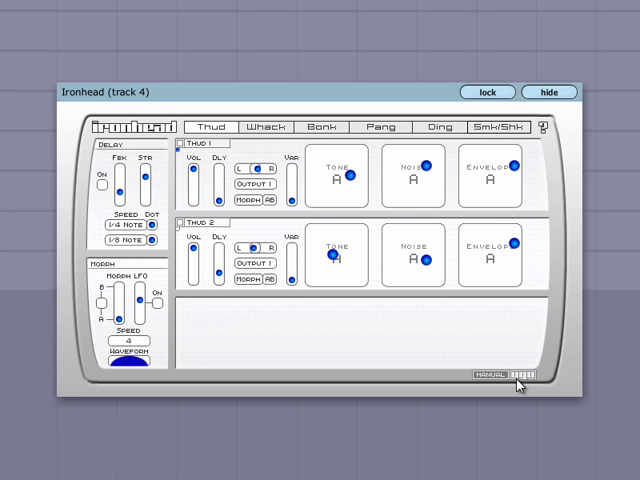
mouse_move(516, 384)
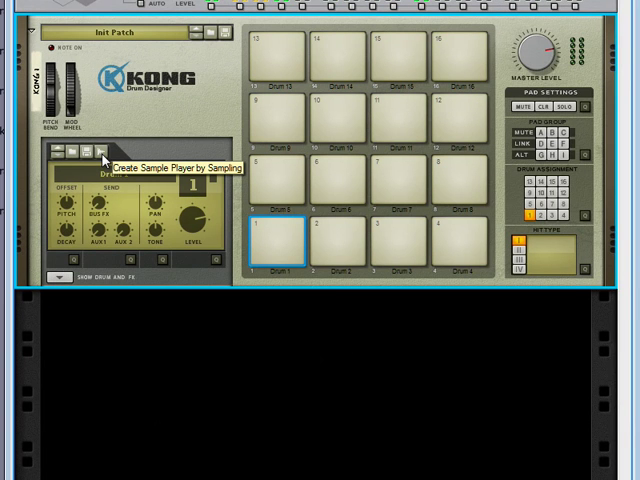
- Sample a fresh VST drum hit into a Kong pad, then select and audition Drum 6
left_click(104, 152)
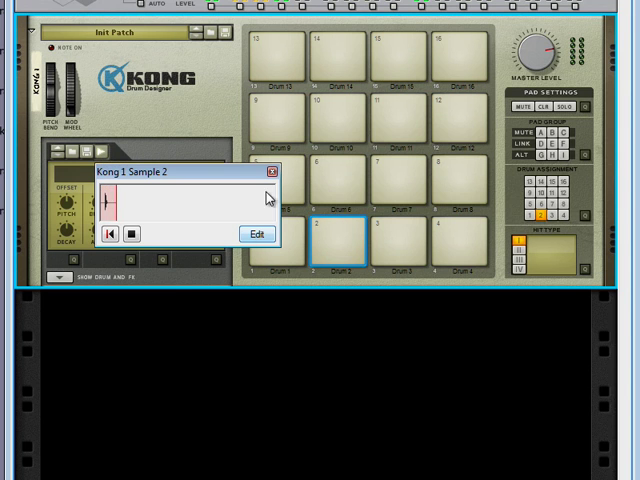
left_click(398, 246)
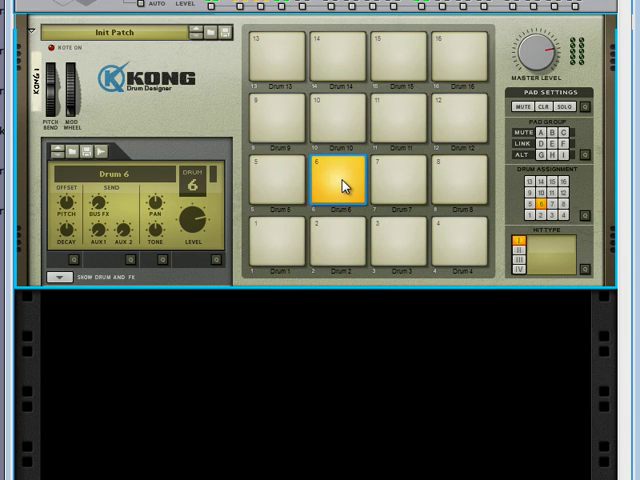
left_click(278, 184)
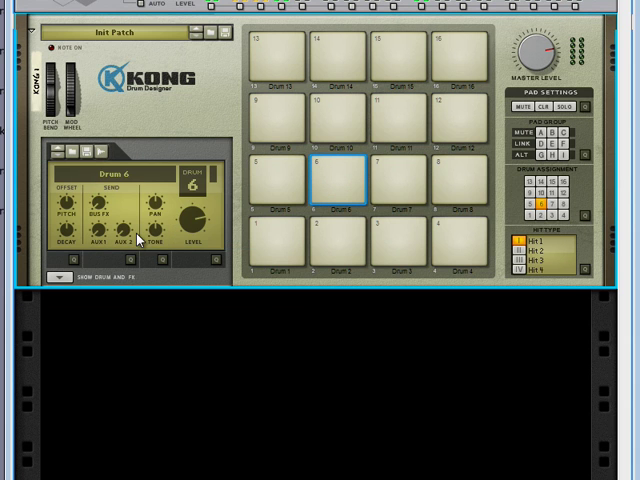
- Sample hits into Drum 6 and the following pads, recording Samples 6, 7 and 9
left_click(400, 180)
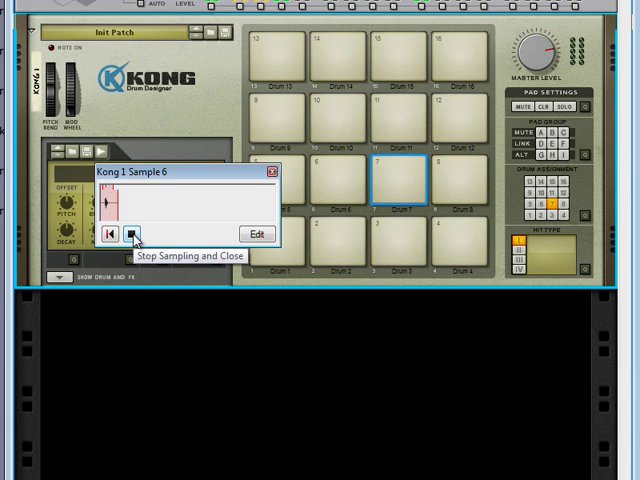
left_click(130, 234)
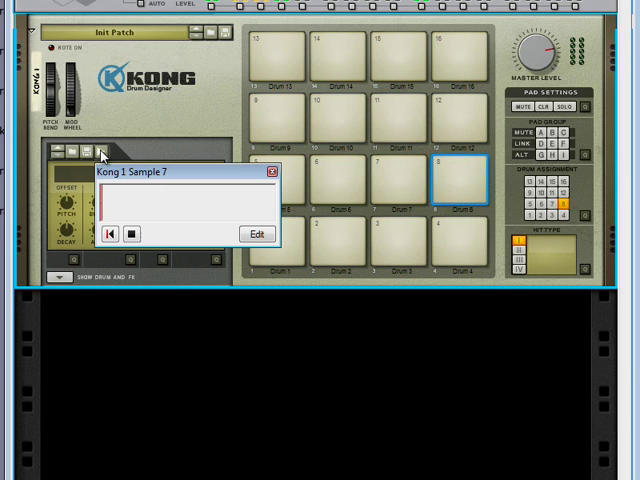
left_click(132, 232)
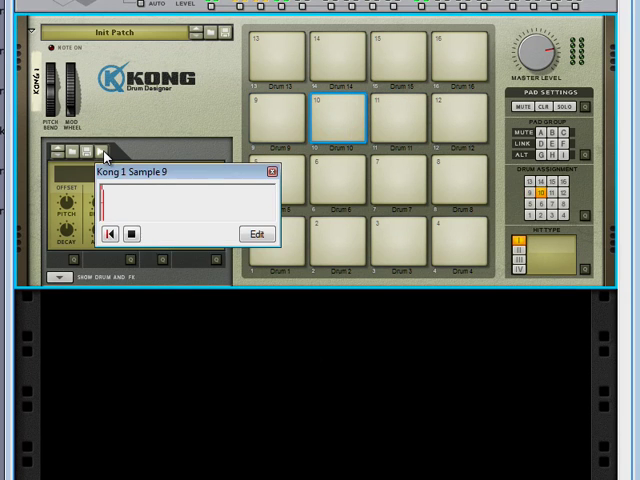
left_click(132, 234)
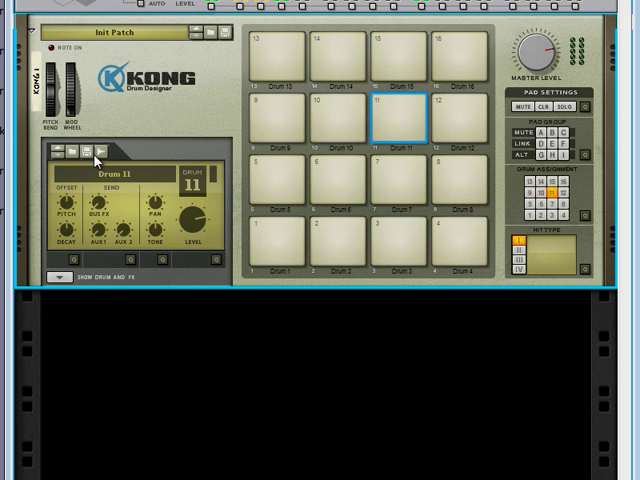
- Sample hits into Drum 11 and the next pad, recording Samples 10 and 11
left_click(100, 152)
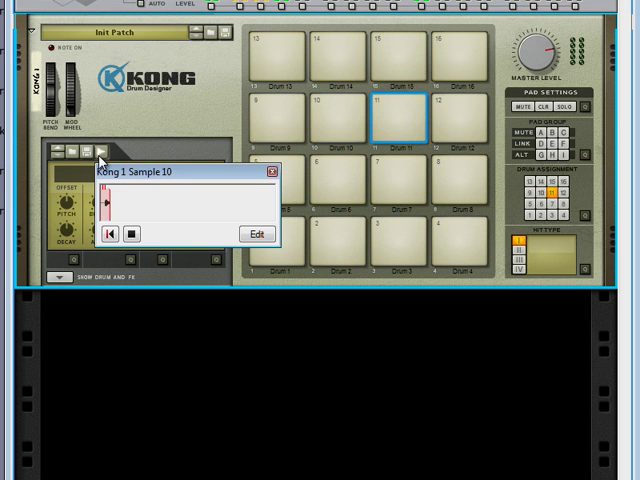
left_click(132, 234)
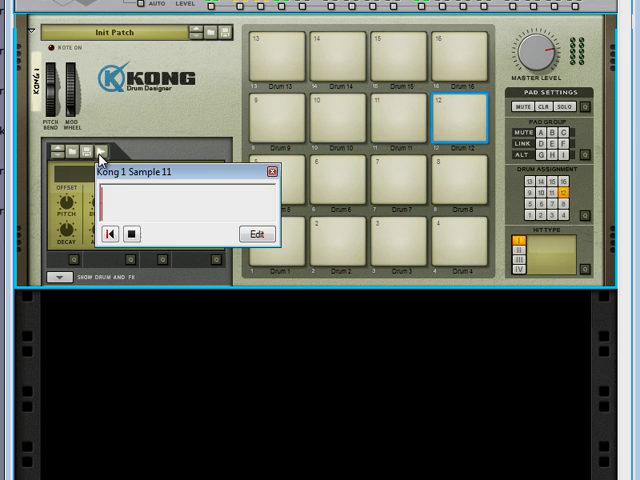
left_click(132, 234)
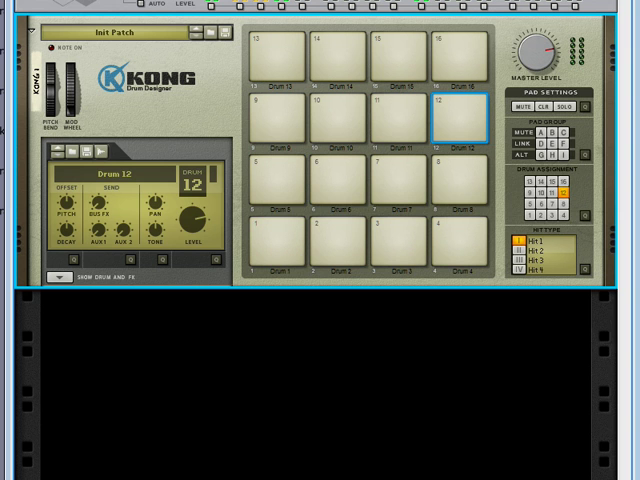
- Select Drum 5 and trigger another sampled pad to audition its hit
left_click(272, 184)
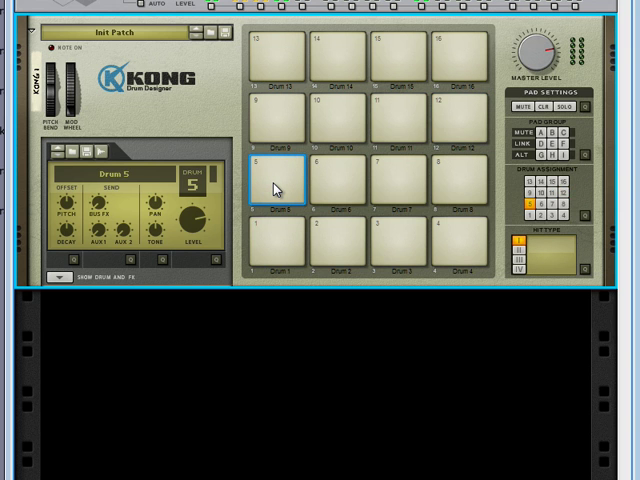
left_click(276, 124)
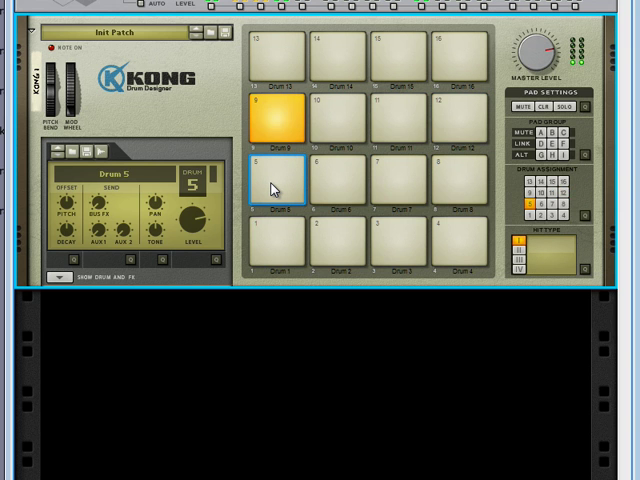